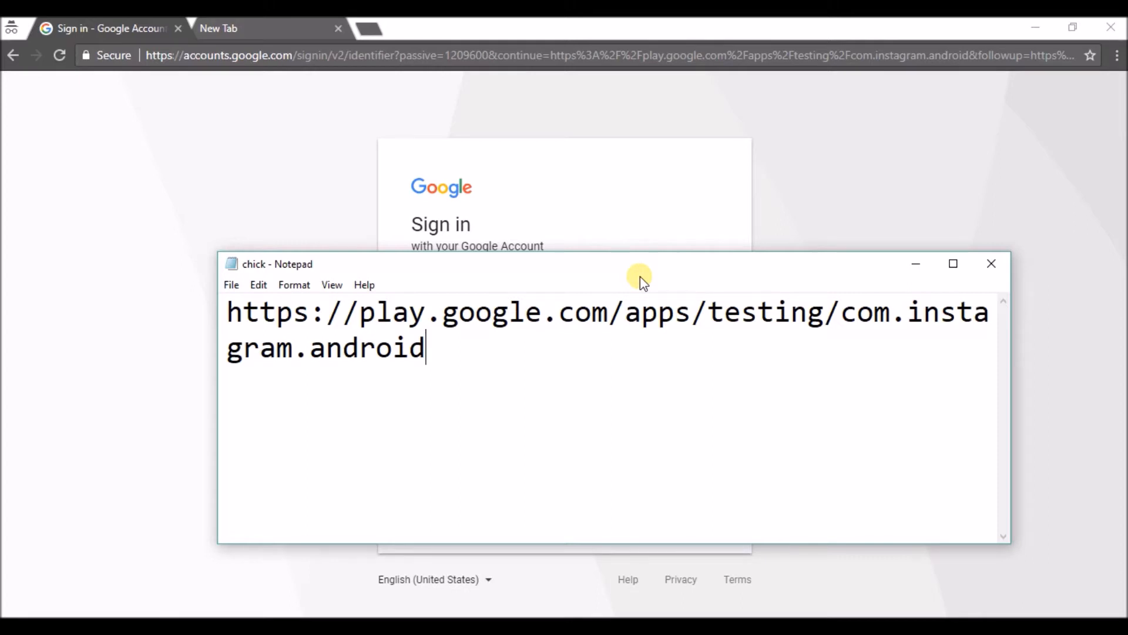
mouse_move(443, 353)
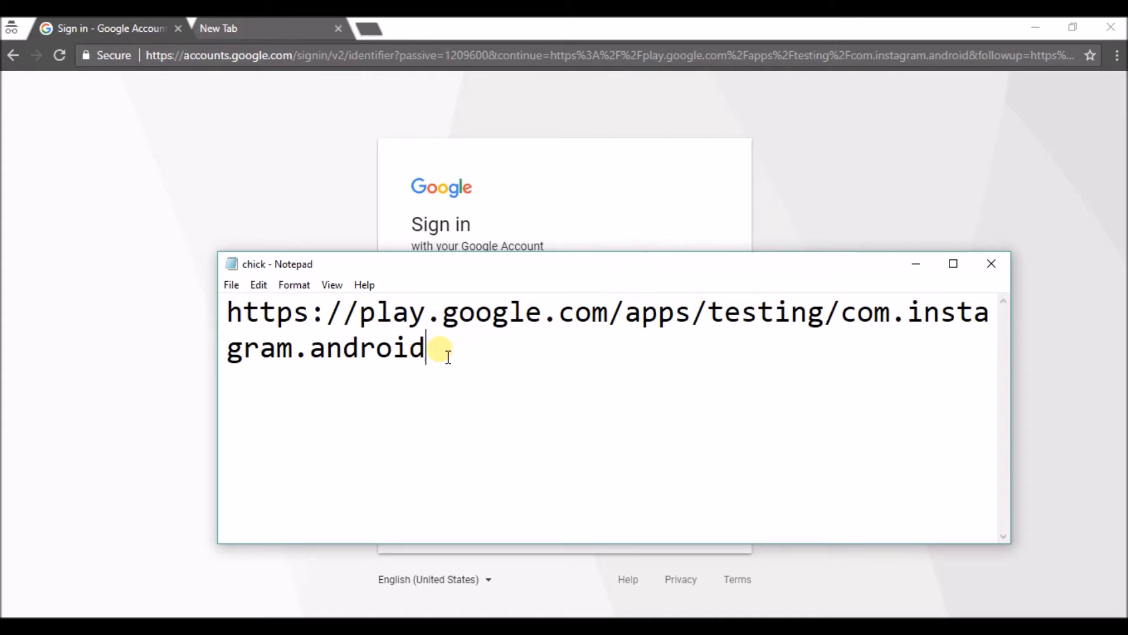
Select the Instagram Android testing link in the Notepad notes to copy it.
key(ctrl+a)
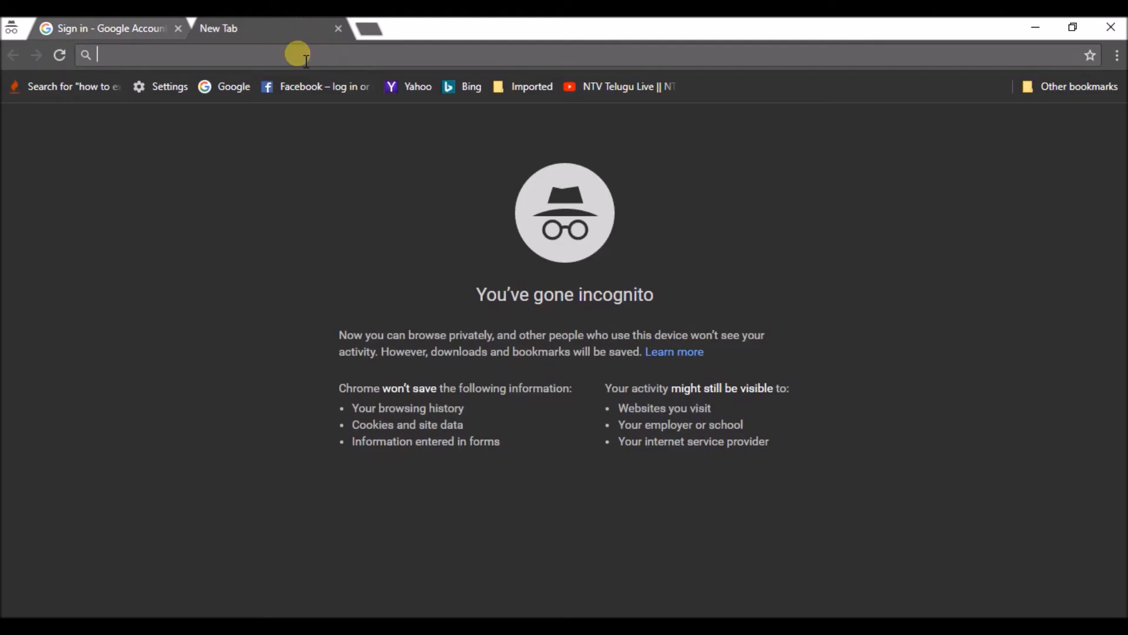
text(https://play.google.com/apps/testing/com.instagram.android)
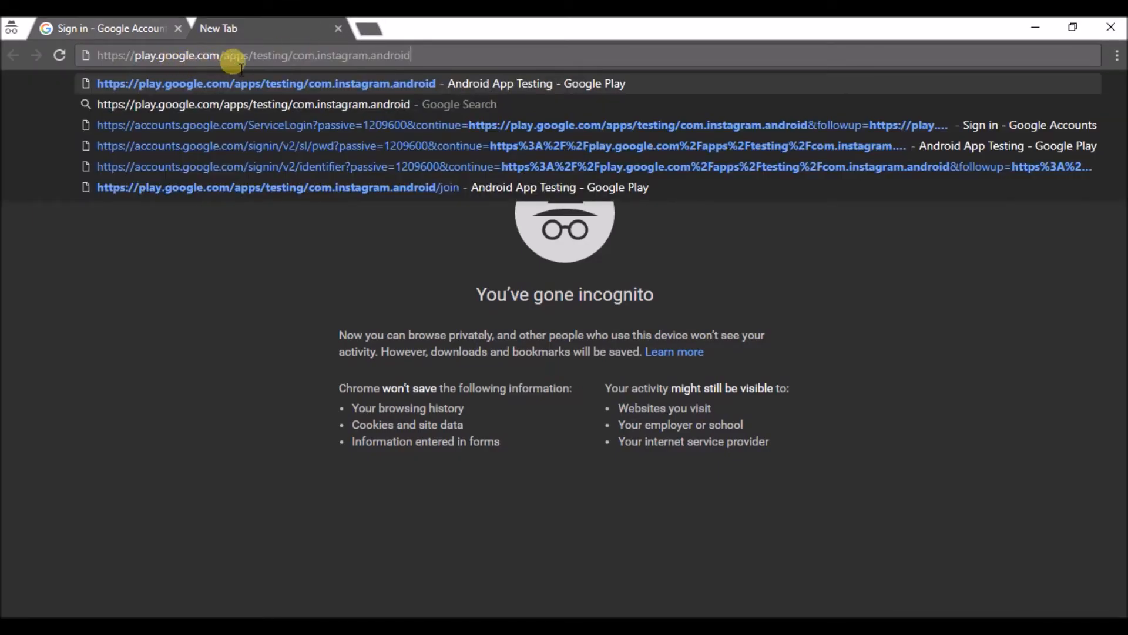
mouse_move(306, 55)
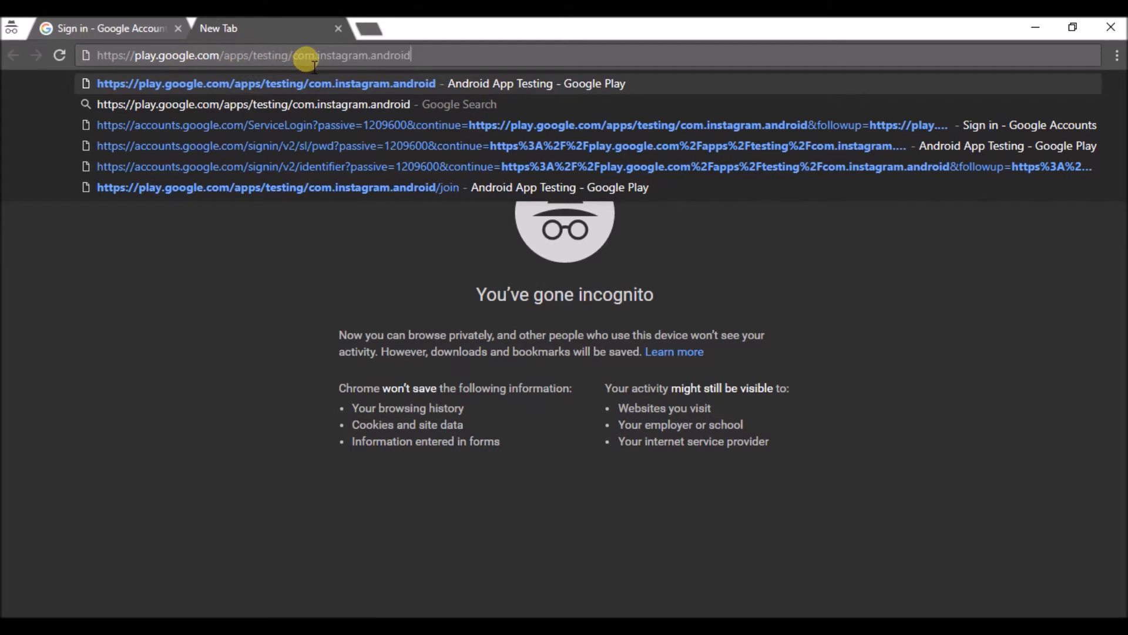
mouse_move(392, 55)
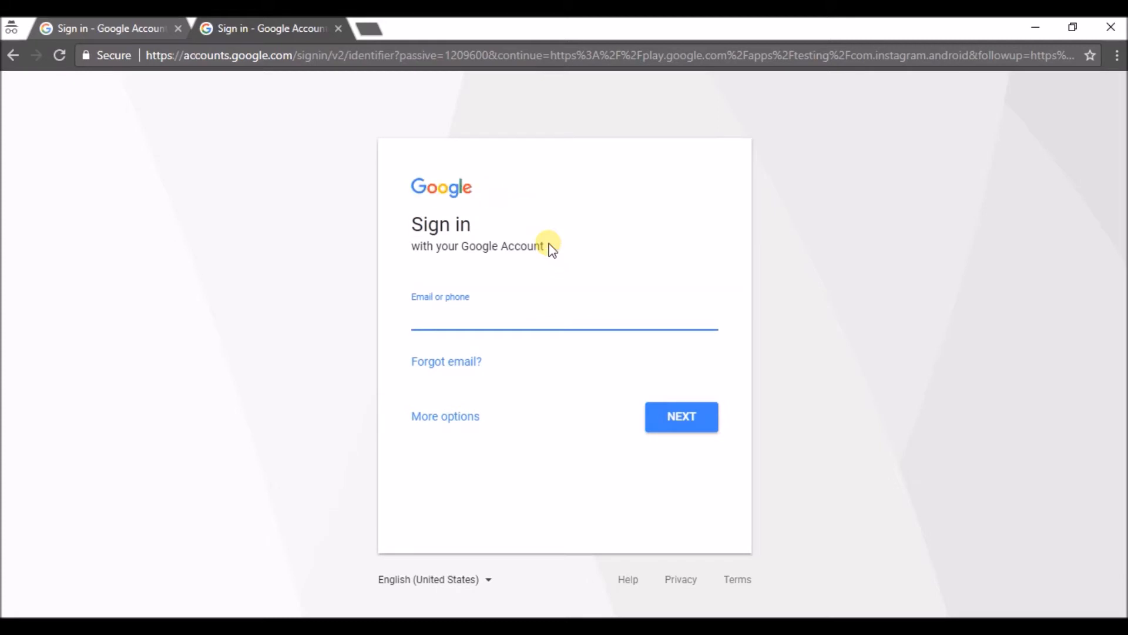
click(563, 320)
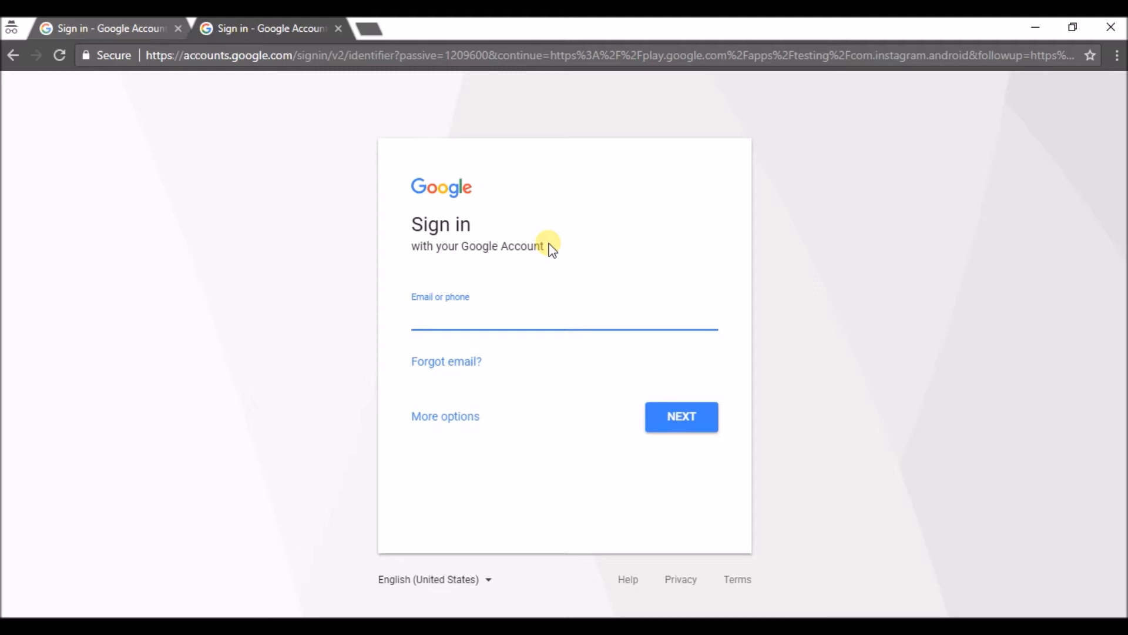
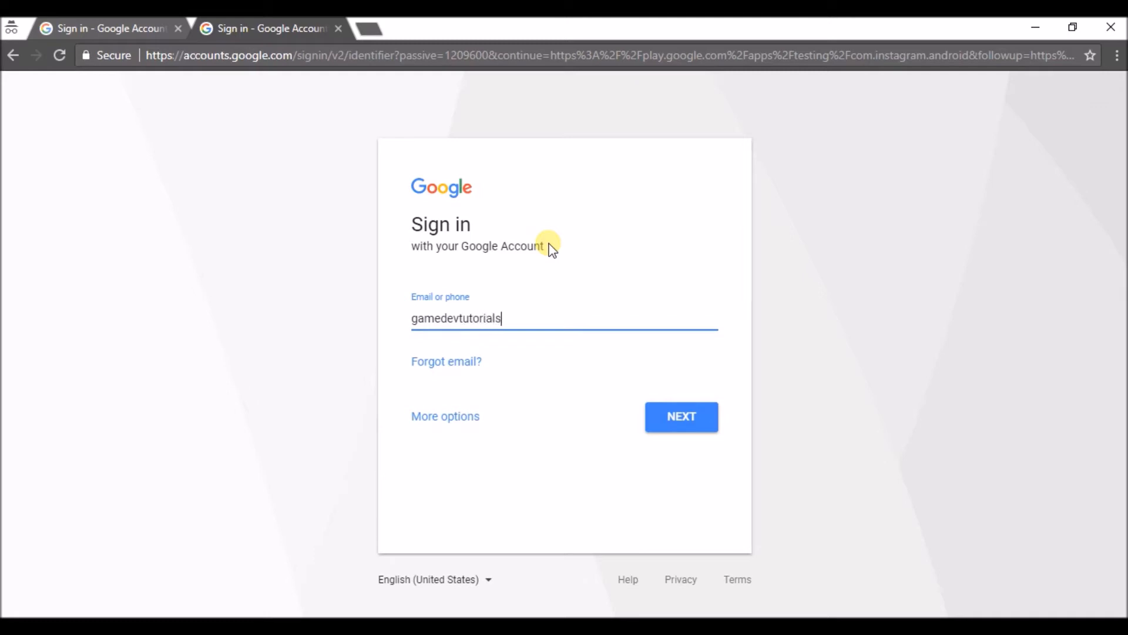
click(680, 416)
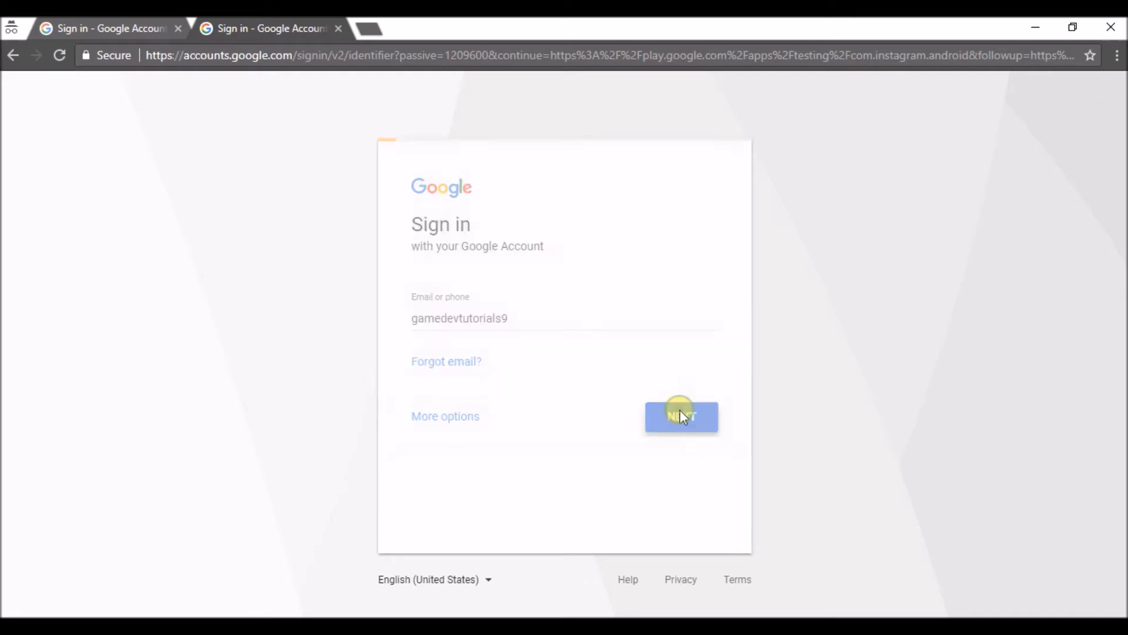
click(681, 417)
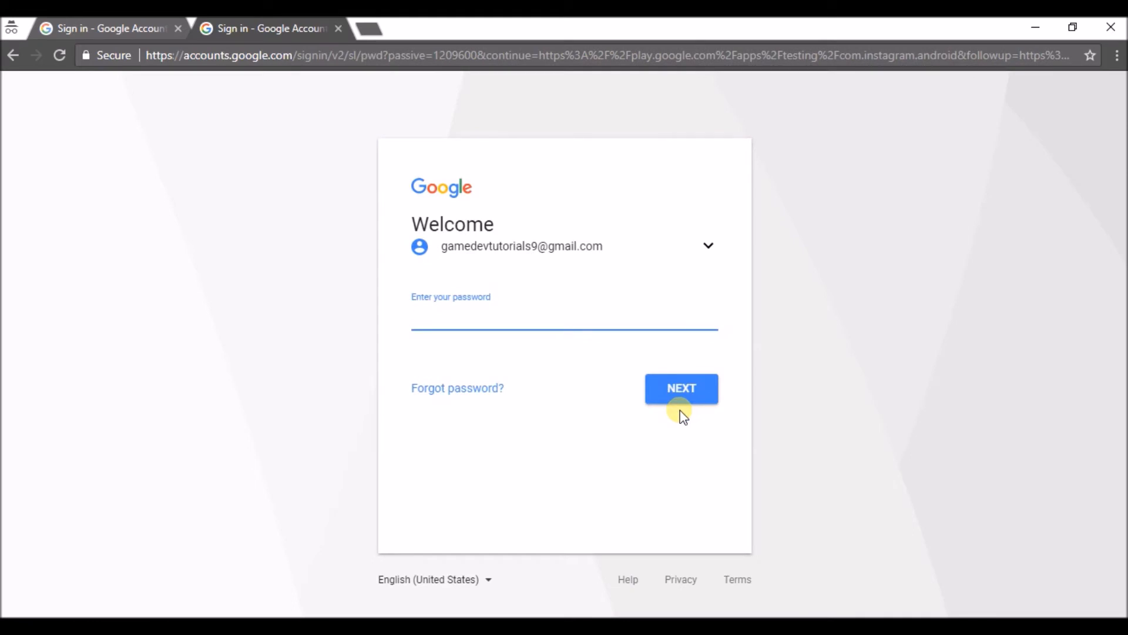
Sign in with the password and accept the BECOME A TESTER invitation for Instagram.
text(password)
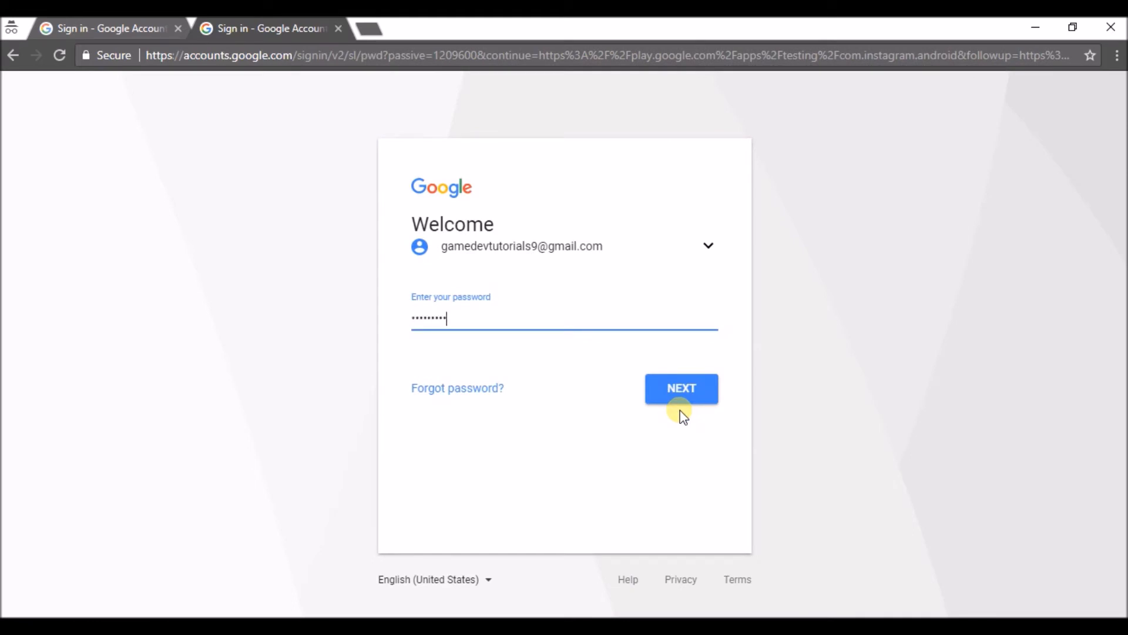
click(680, 388)
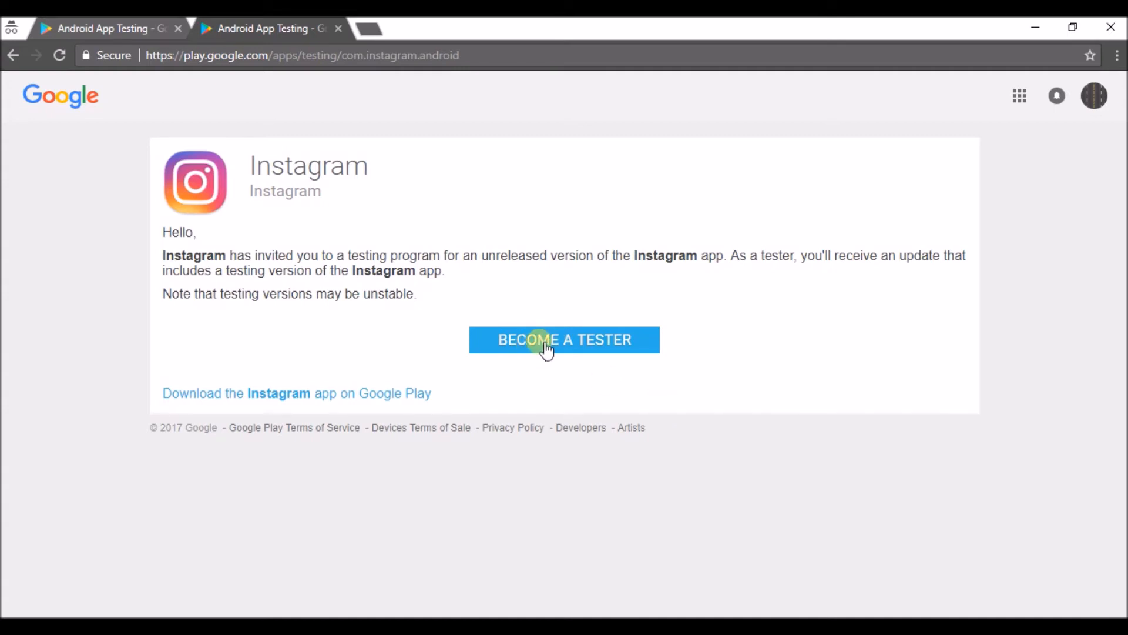
click(564, 340)
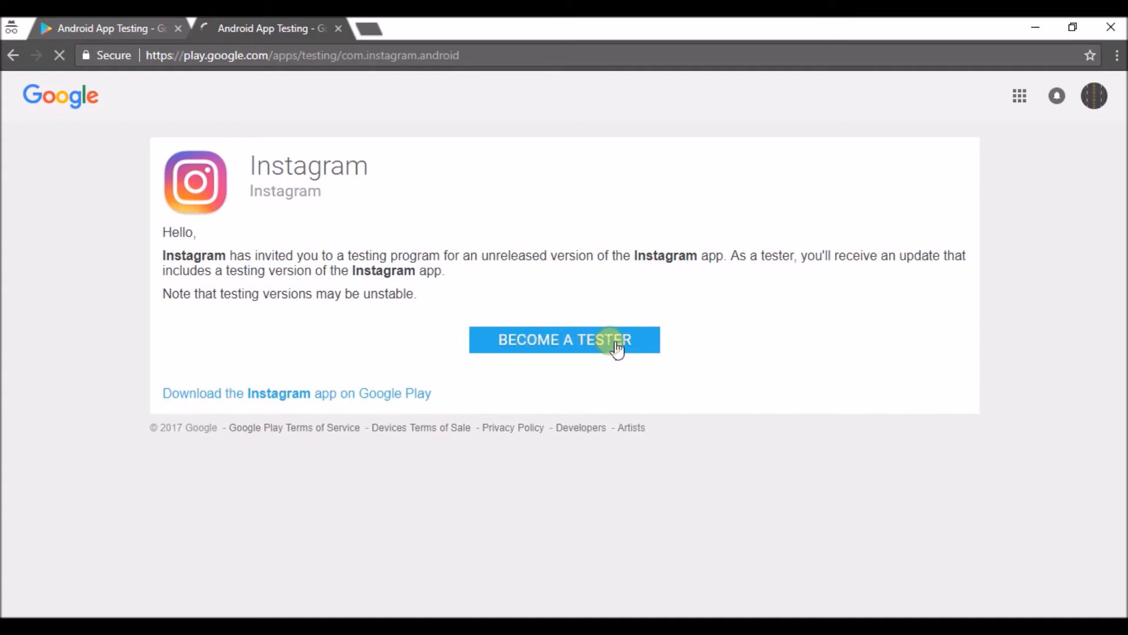
click(564, 339)
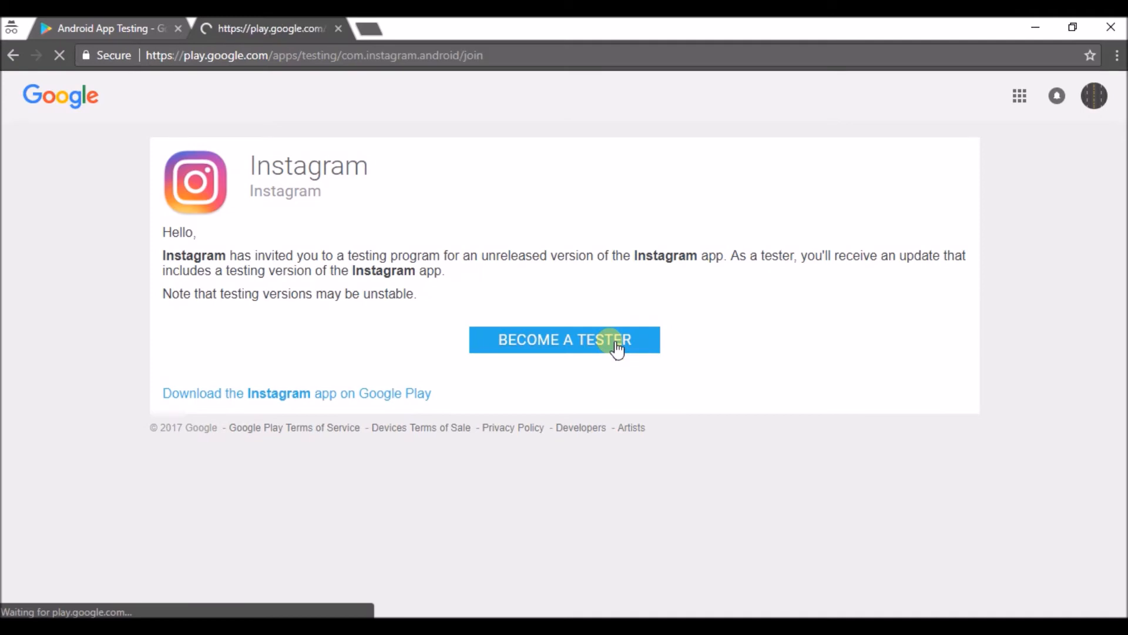
click(564, 340)
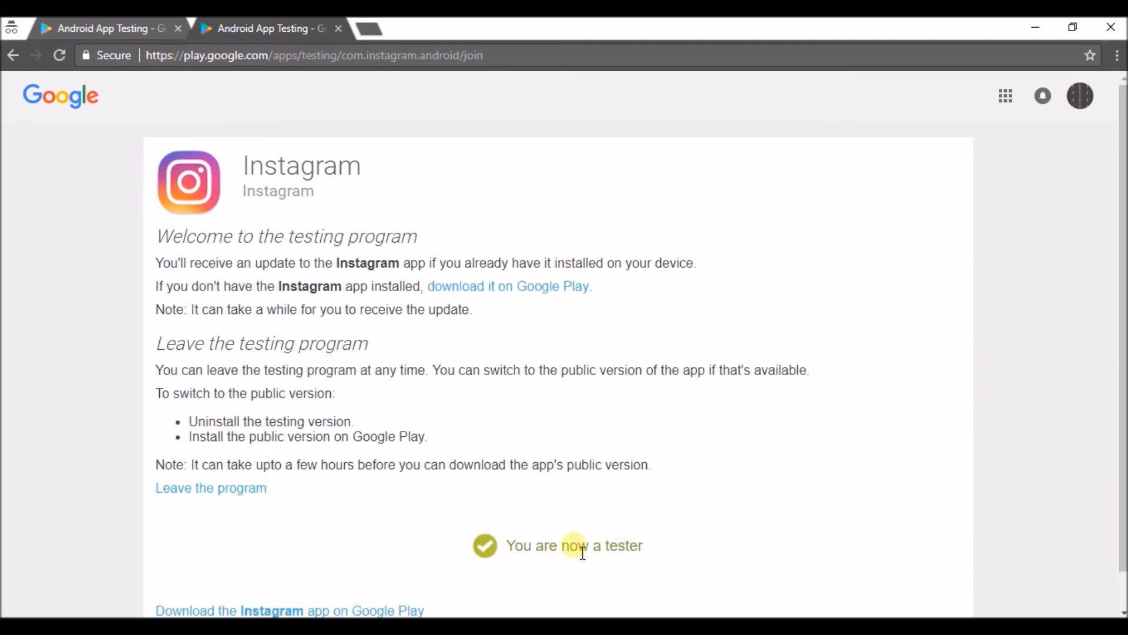
mouse_move(403, 600)
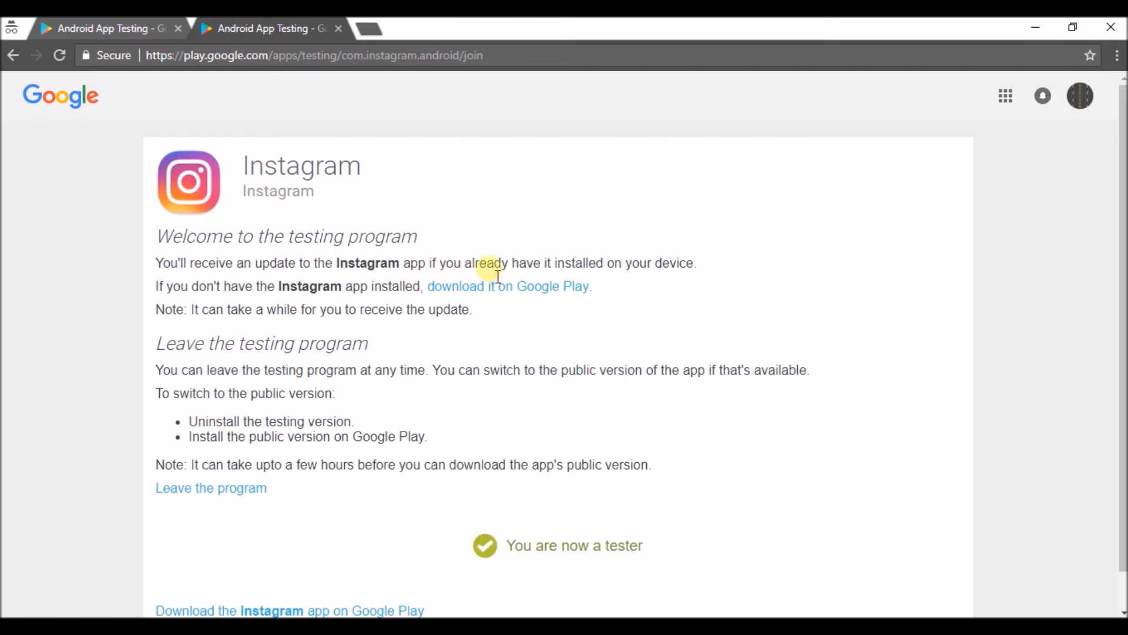
mouse_move(705, 277)
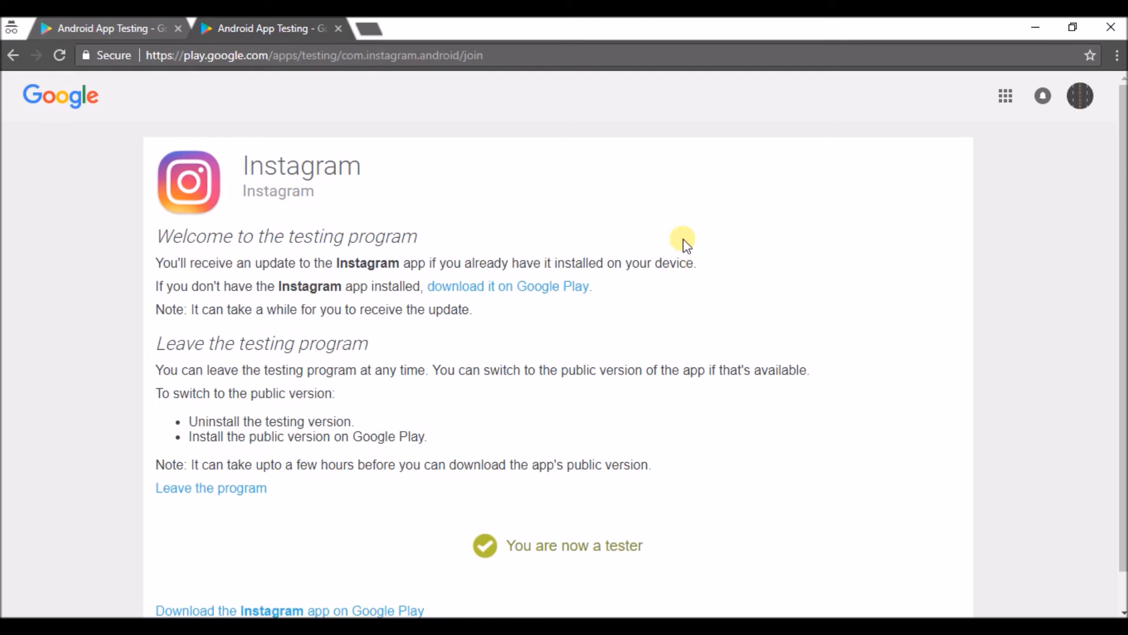
mouse_move(358, 331)
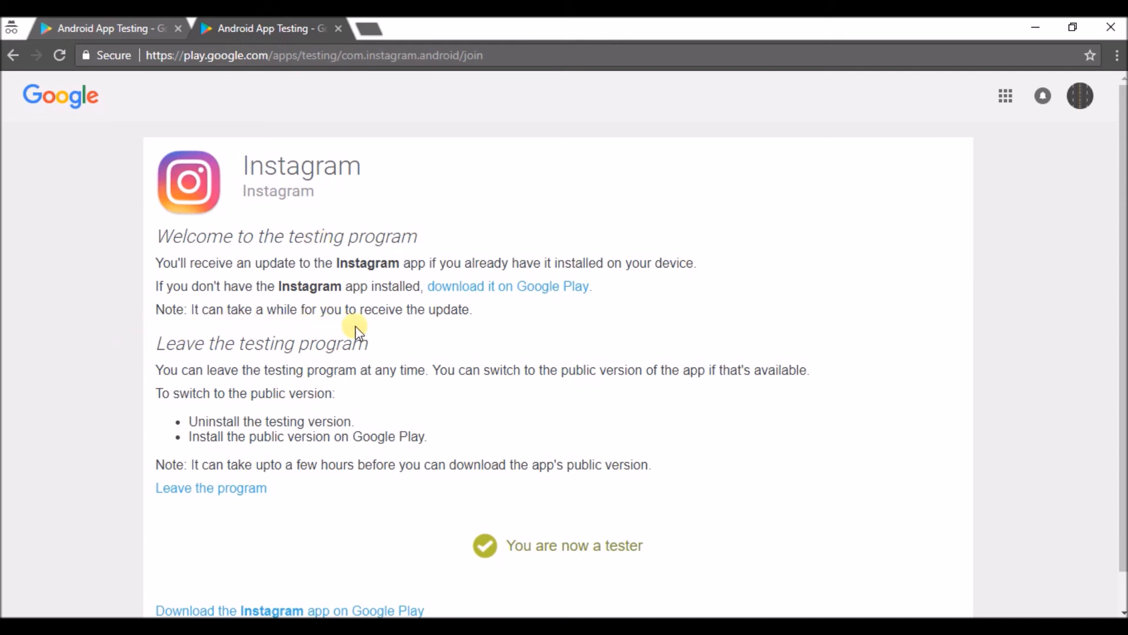
mouse_move(459, 329)
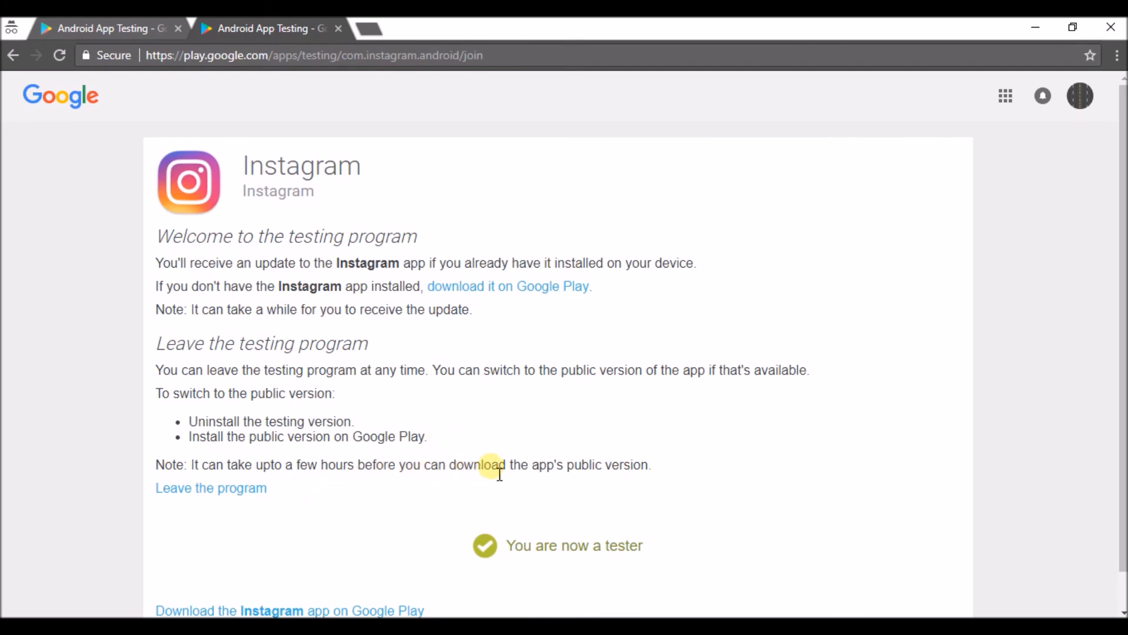
mouse_move(688, 465)
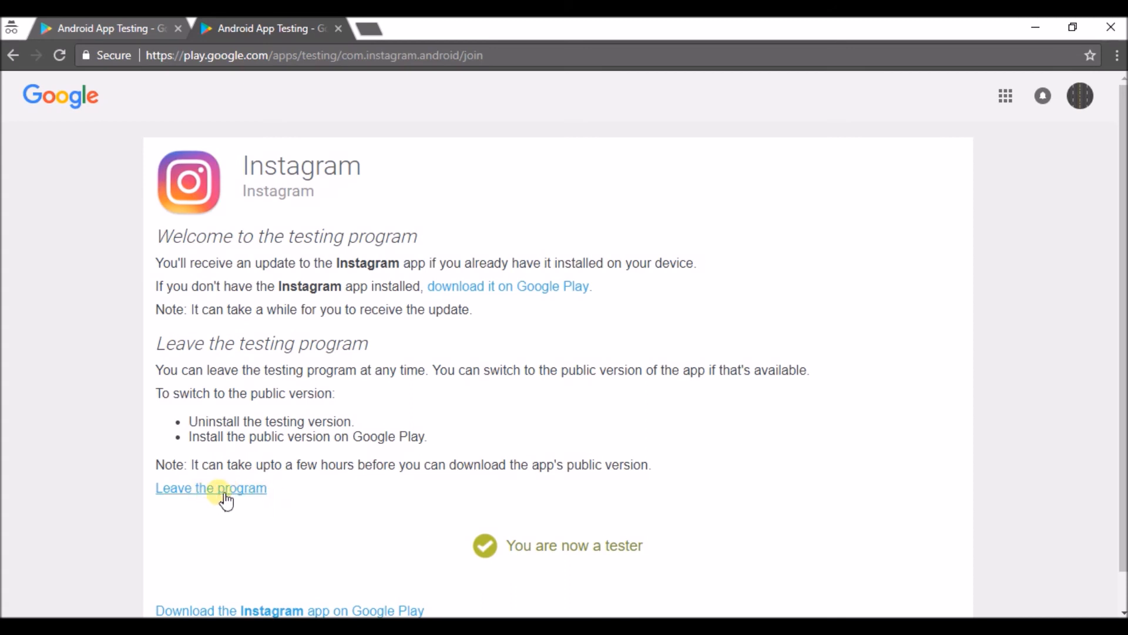
mouse_move(487, 176)
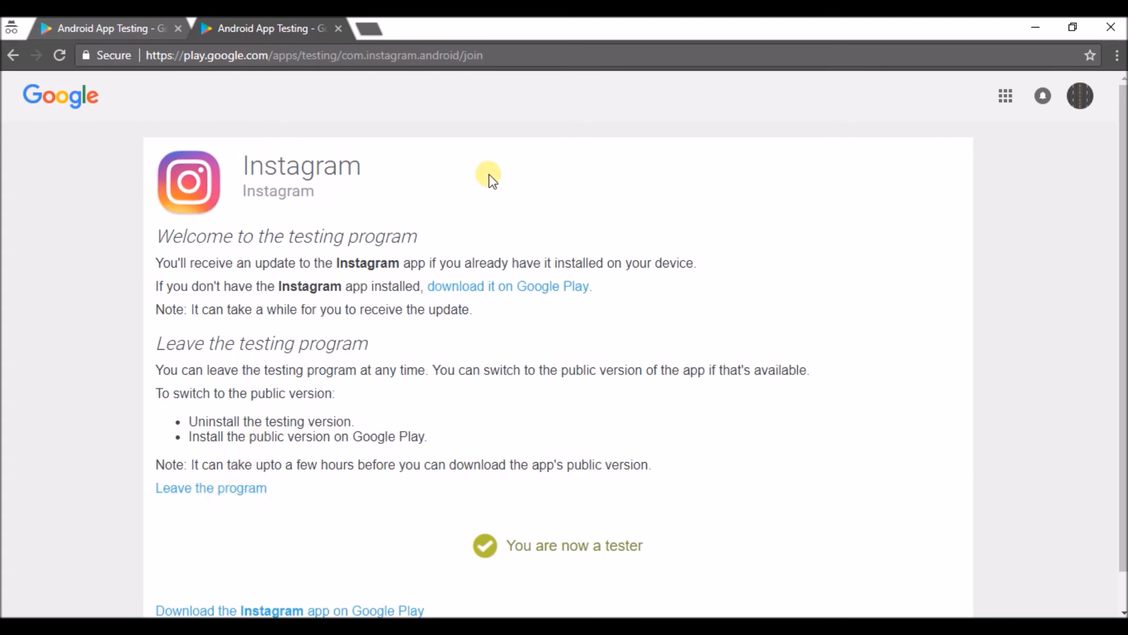
Use 'Leave the program' on the Instagram testing page and confirm leaving.
click(312, 55)
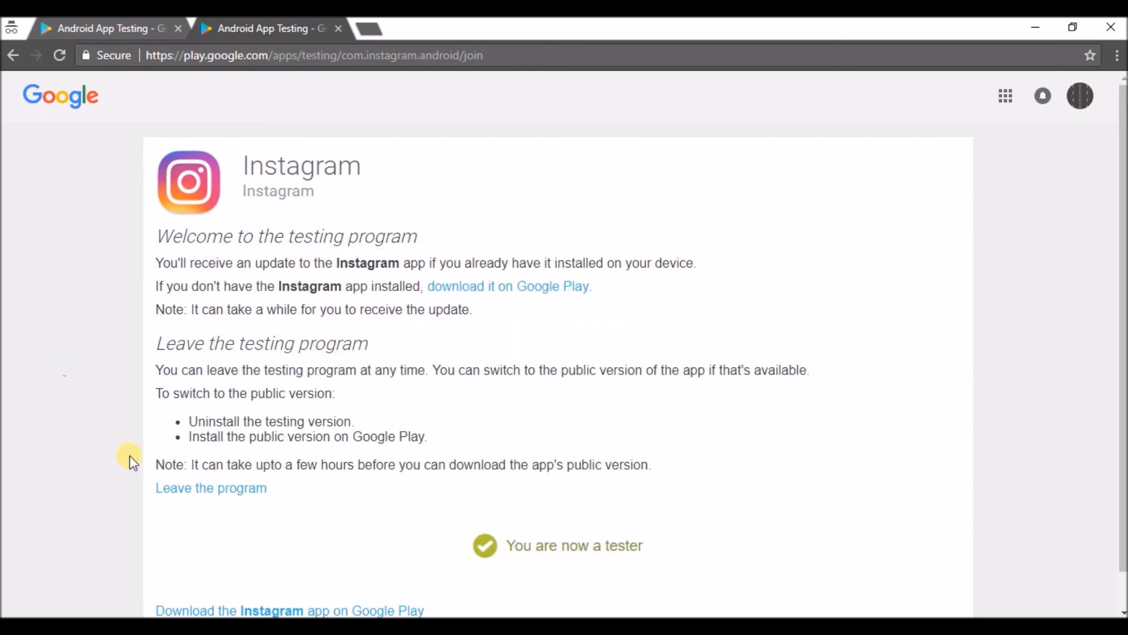
click(210, 487)
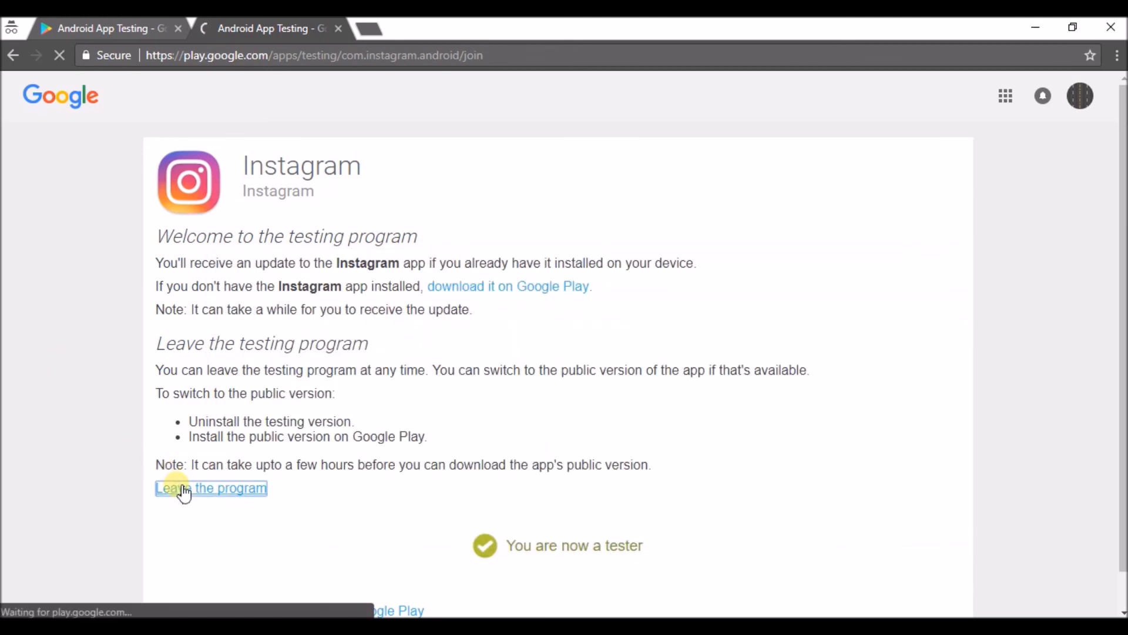
click(210, 487)
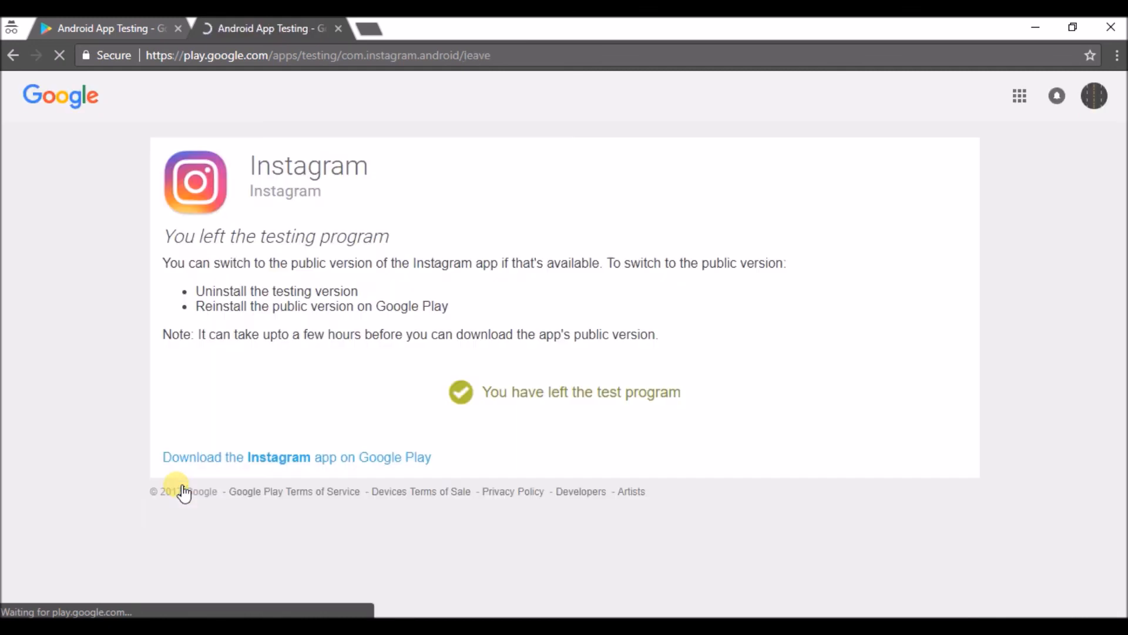